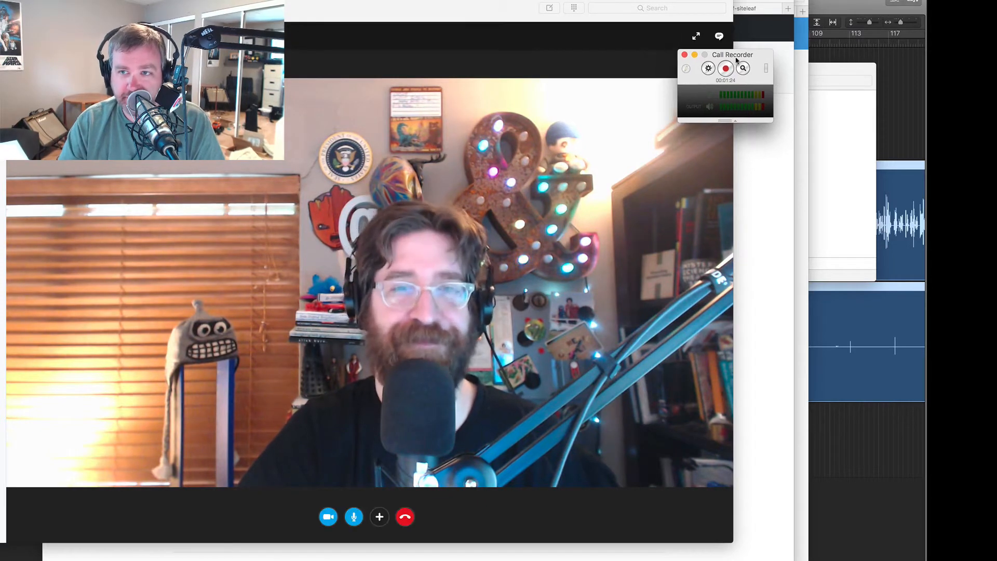
- Open Skype's Audio/Video preferences and raise the Scarlett 18i8 speaker volume near maximum
{"action": "left_click", "coordinate": [725, 68]}
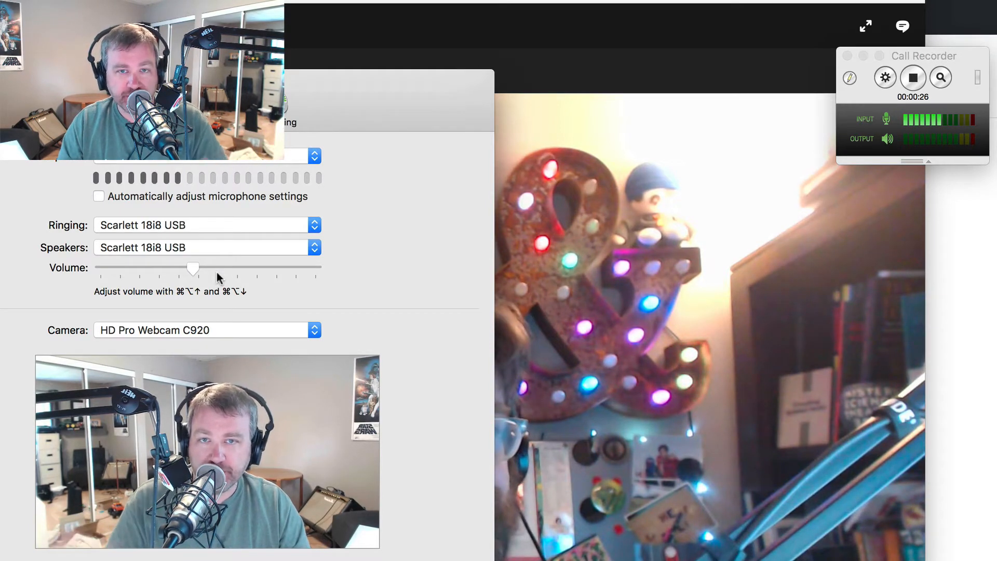
{"action": "left_click_drag", "start_coordinate": [193, 268], "coordinate": [294, 268]}
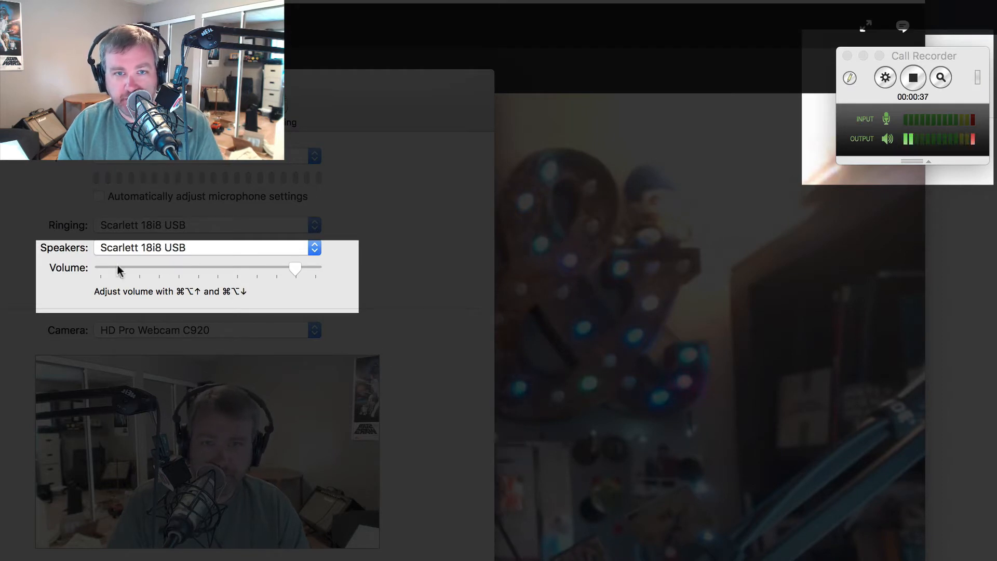
- Drag the speaker Volume slider far left, close to its lowest setting
{"action": "left_click_drag", "start_coordinate": [294, 268], "coordinate": [111, 268]}
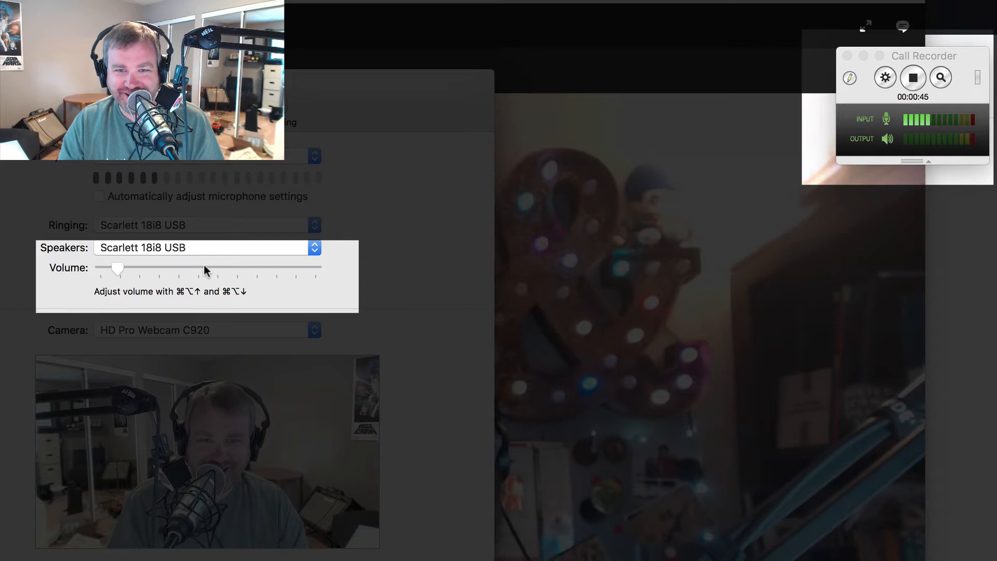
- Bring the speaker Volume slider back up to a moderate middle level
{"action": "left_click_drag", "start_coordinate": [117, 268], "coordinate": [197, 268]}
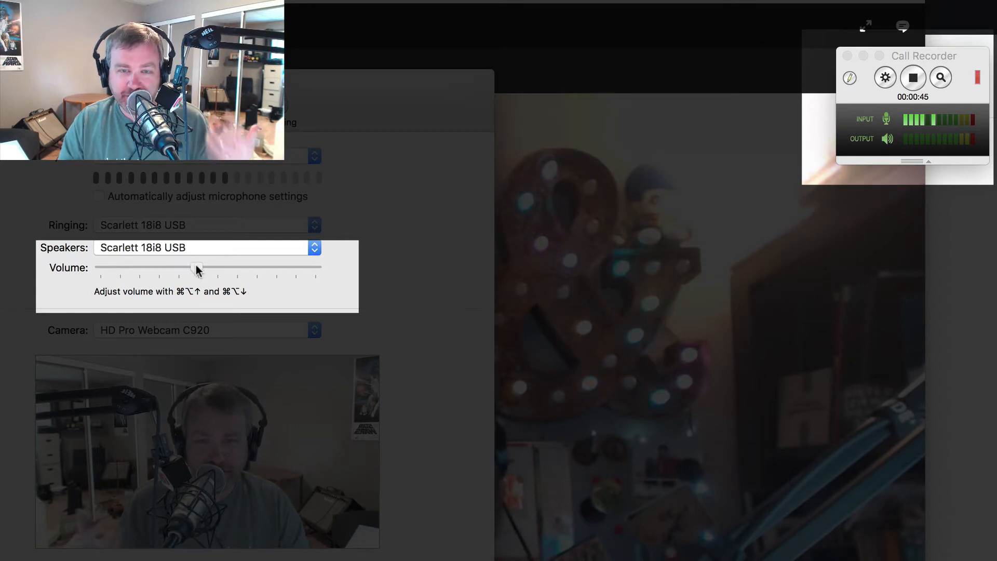